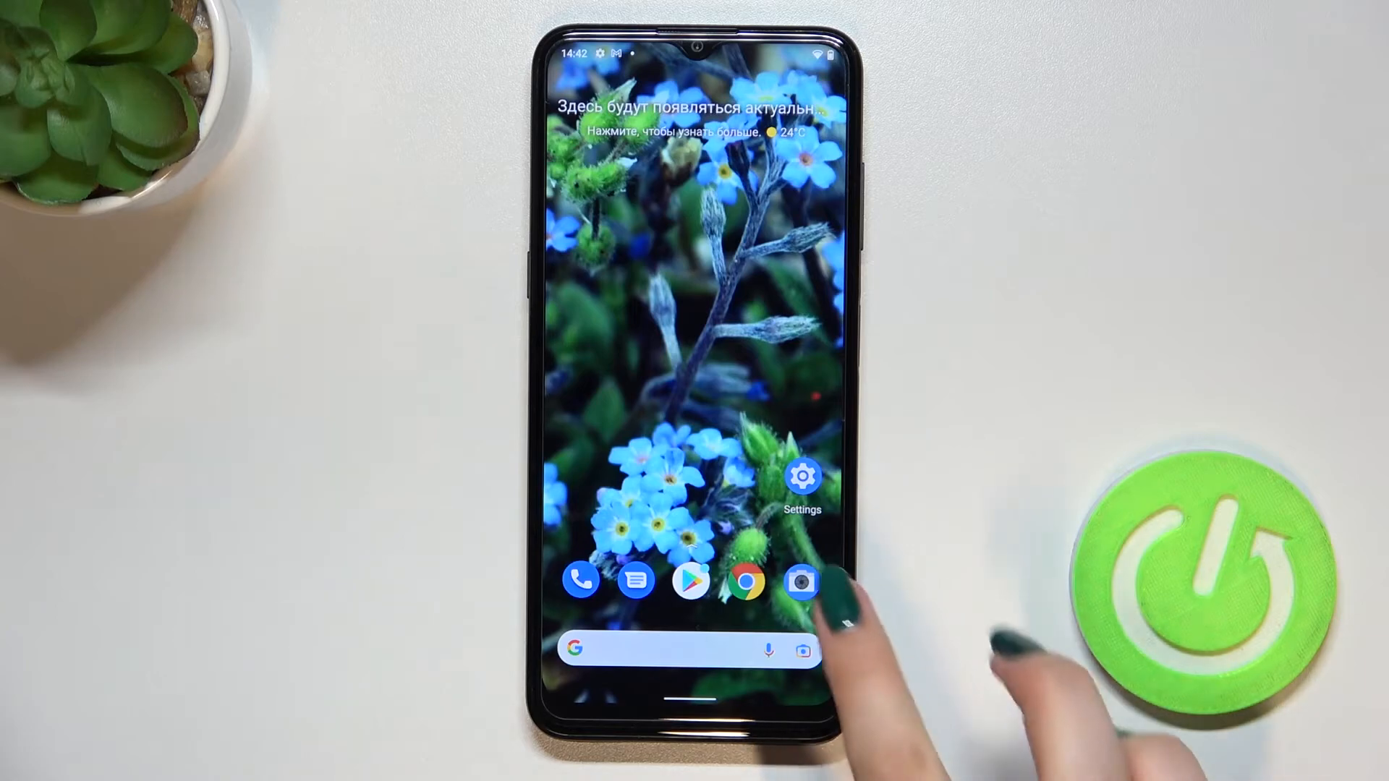
Step: Launch the Camera app from the home screen dock
click(800, 580)
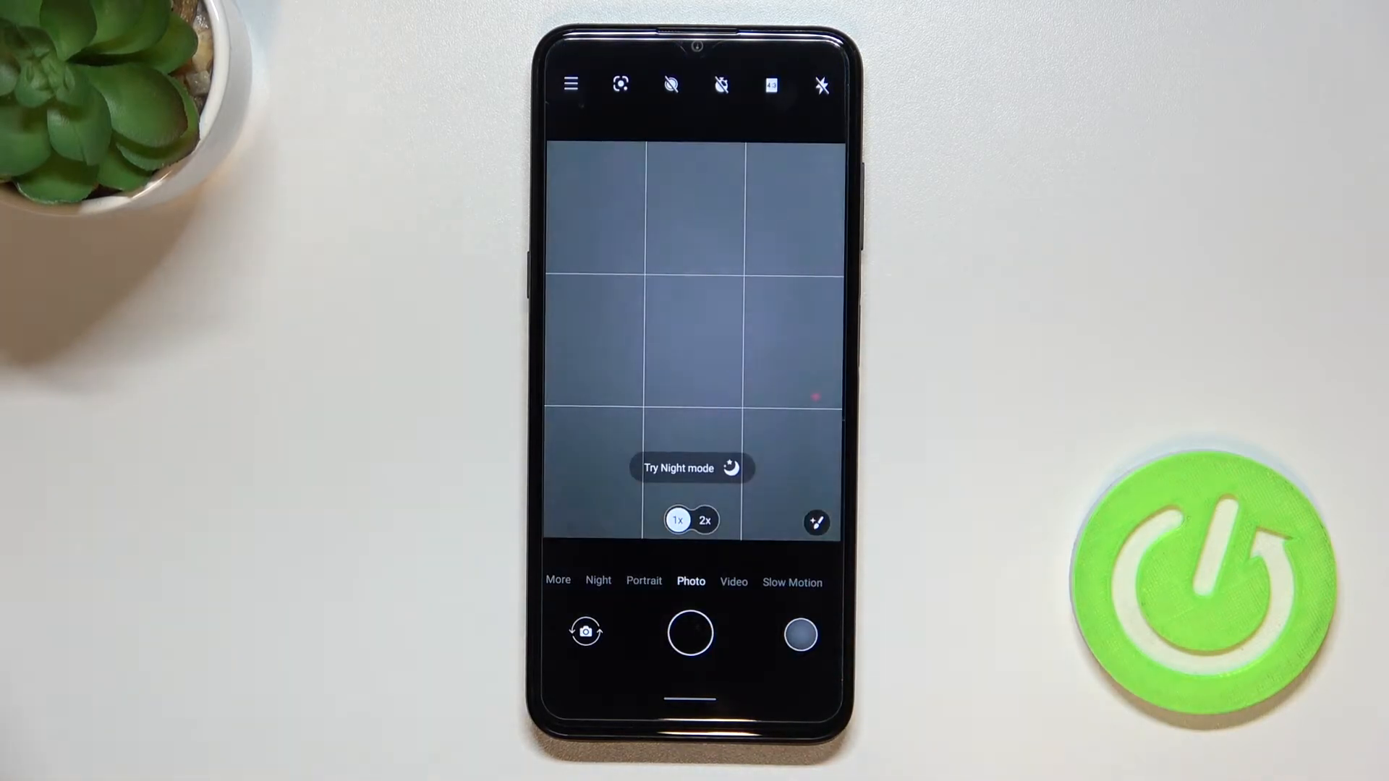
Step: Open the camera menu and go to its Settings page
click(694, 340)
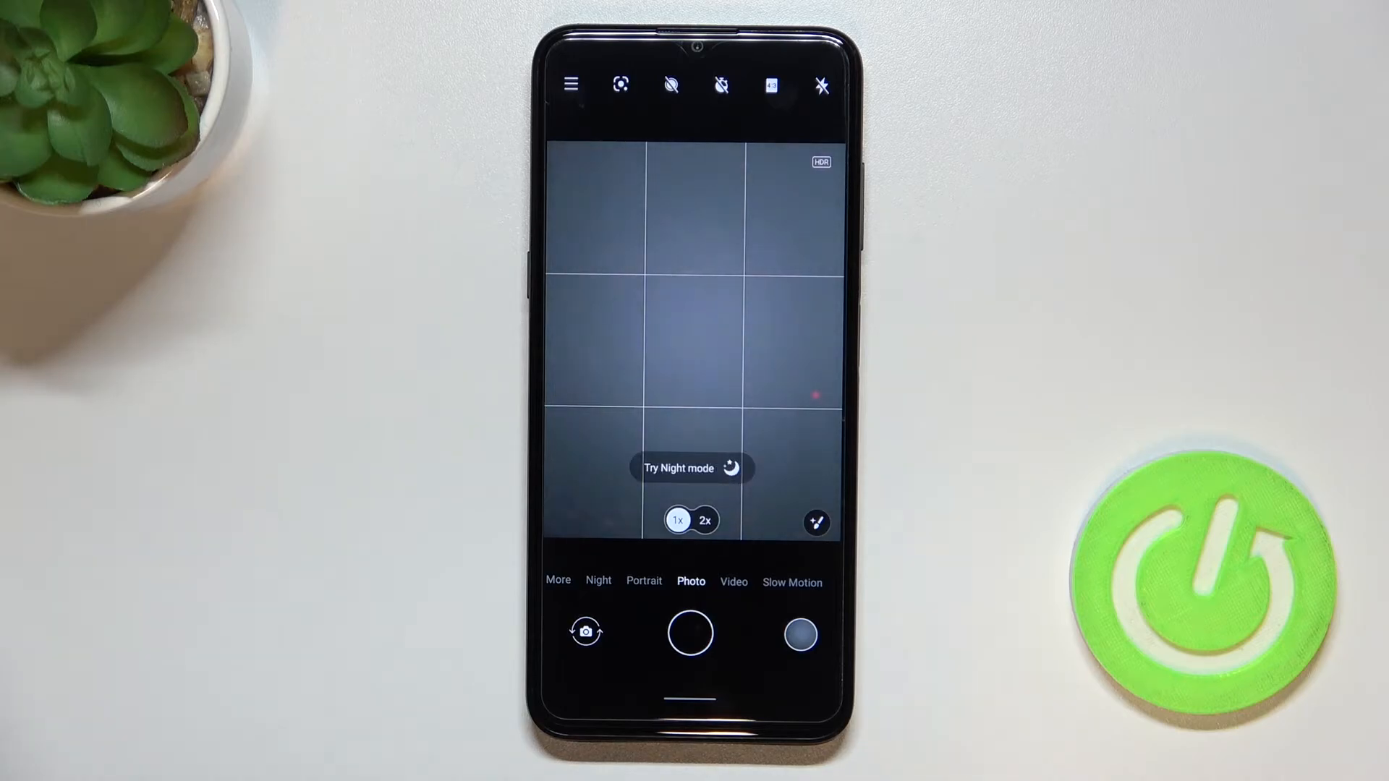
click(694, 341)
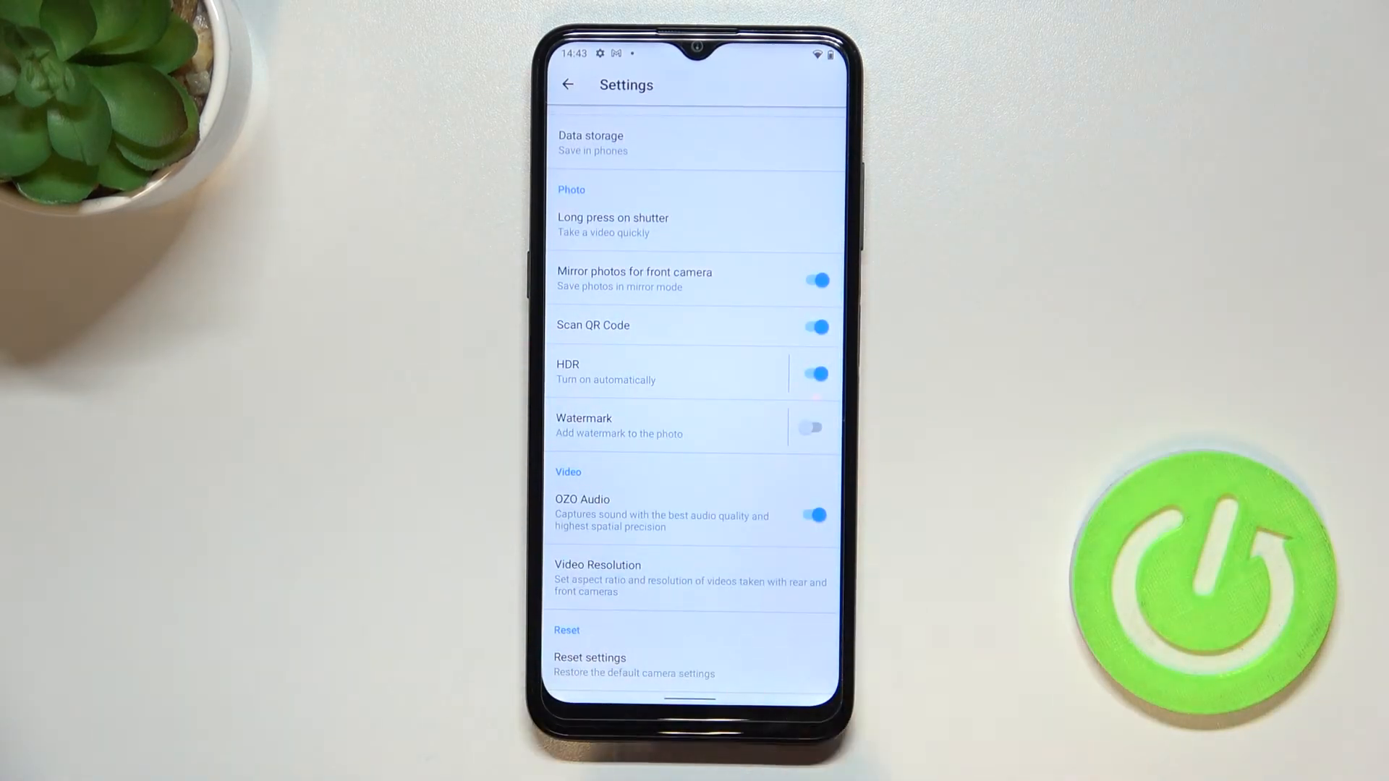
Step: Choose Reset settings and confirm OK to restore camera defaults
click(589, 658)
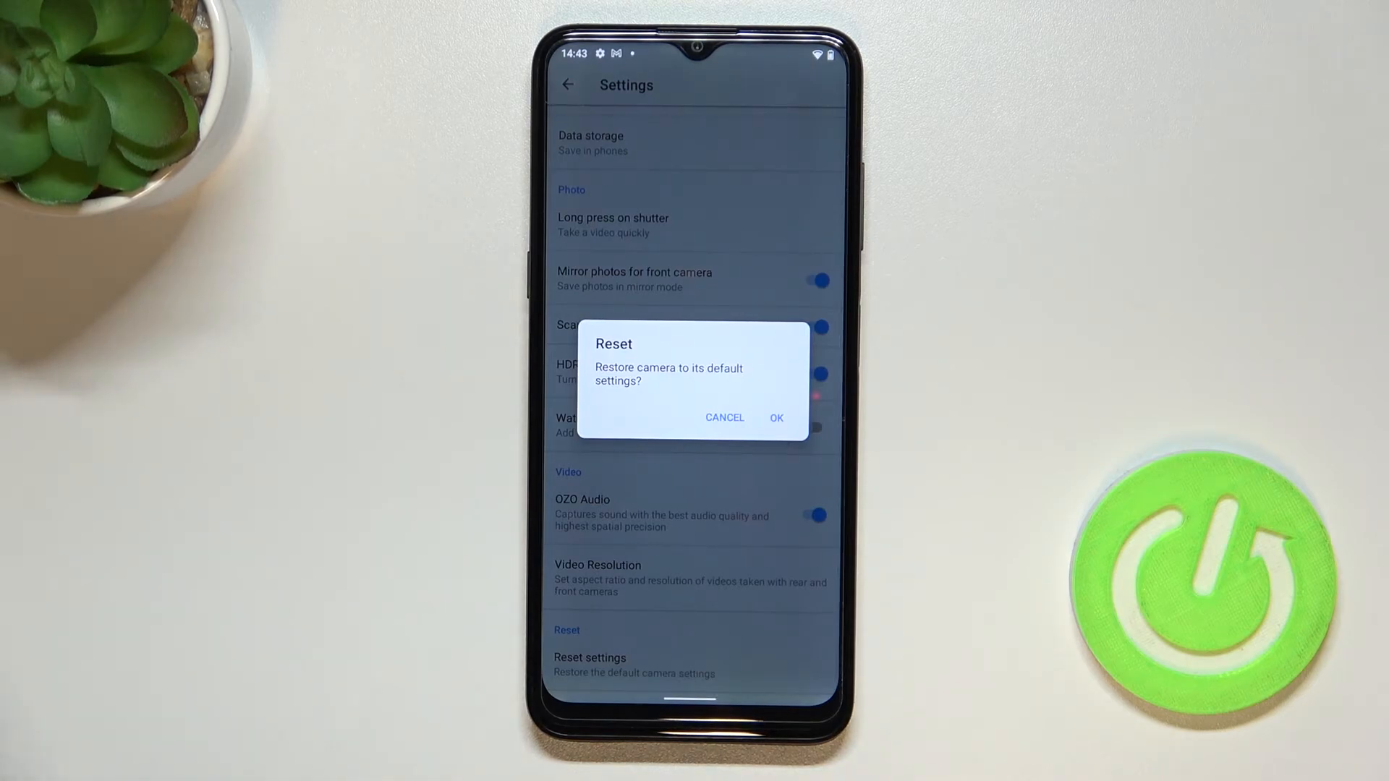
click(777, 417)
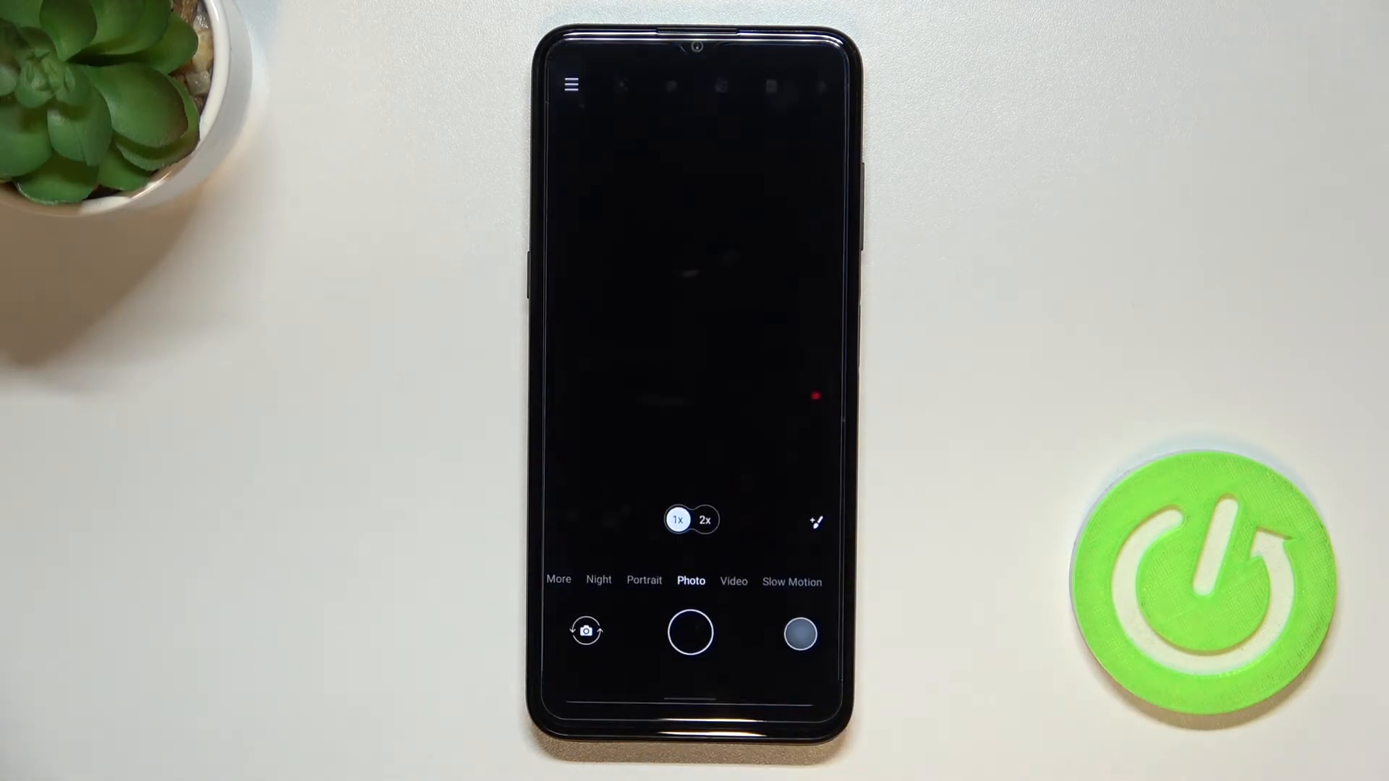